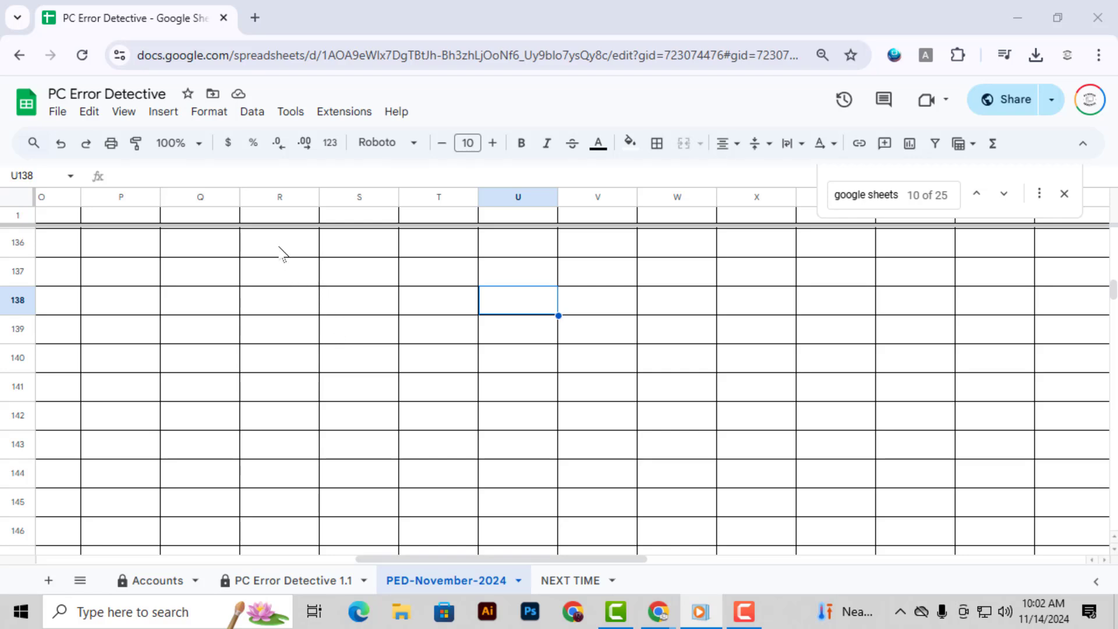
mouse_move(255, 260)
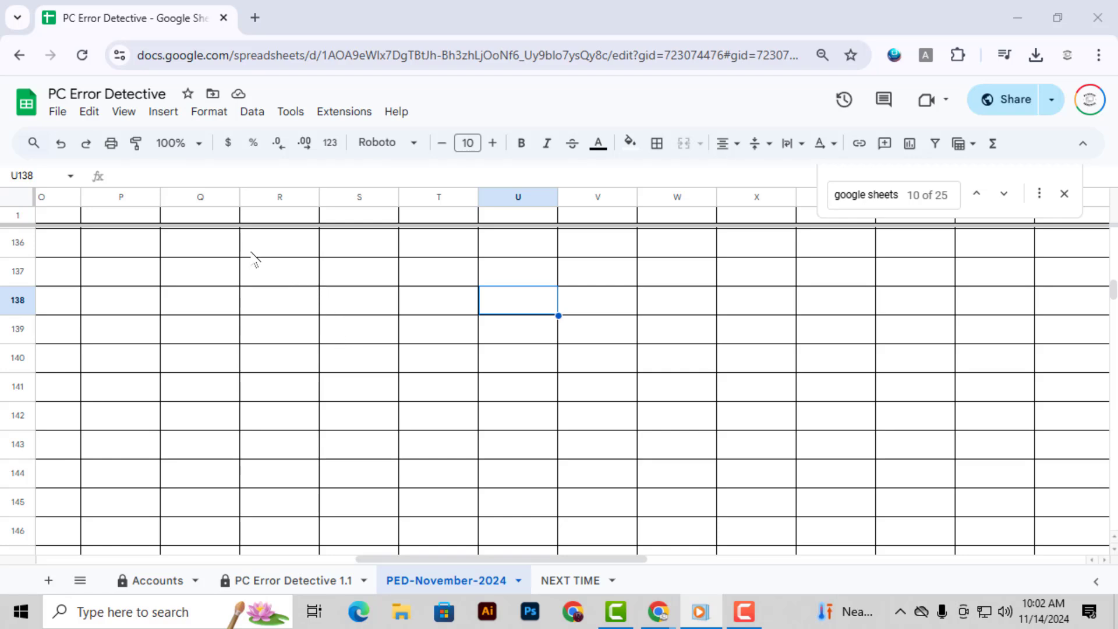
mouse_move(255, 263)
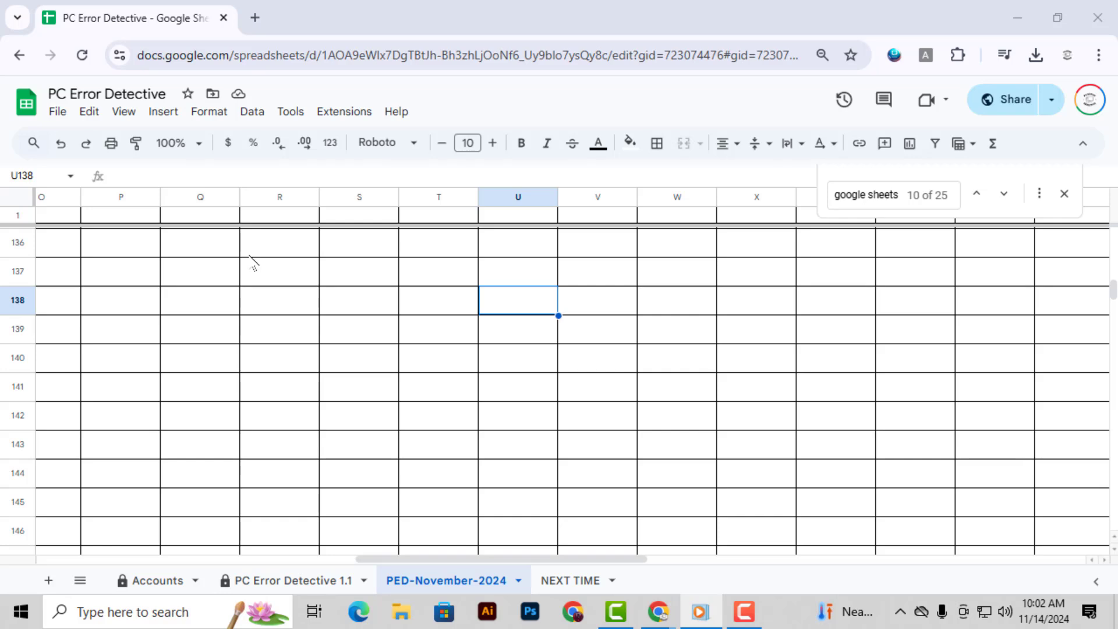
mouse_move(116, 218)
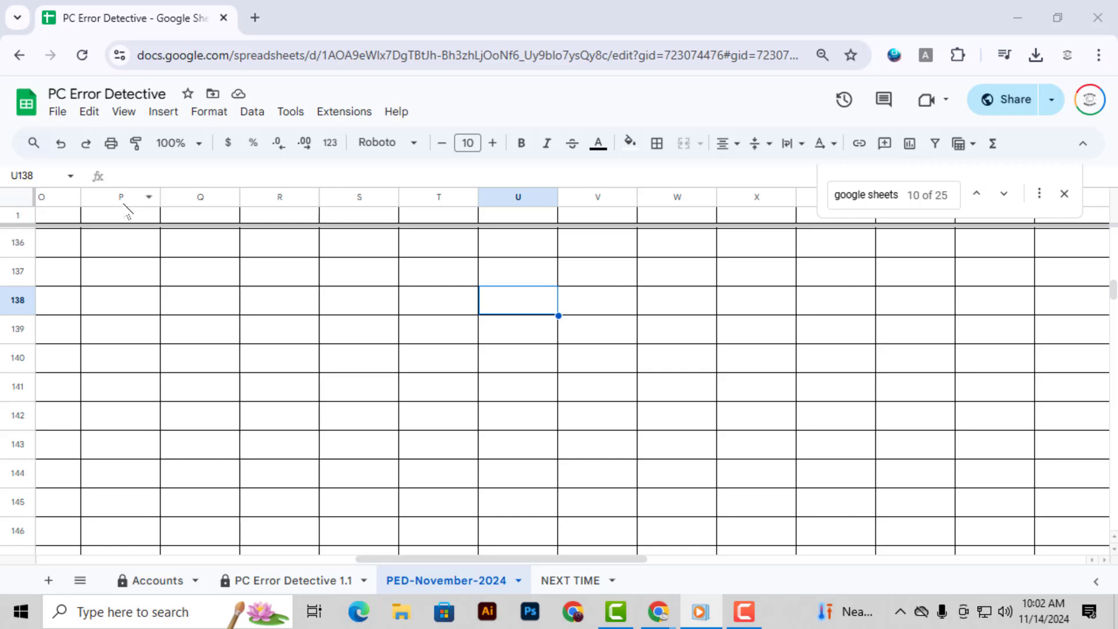
mouse_move(184, 276)
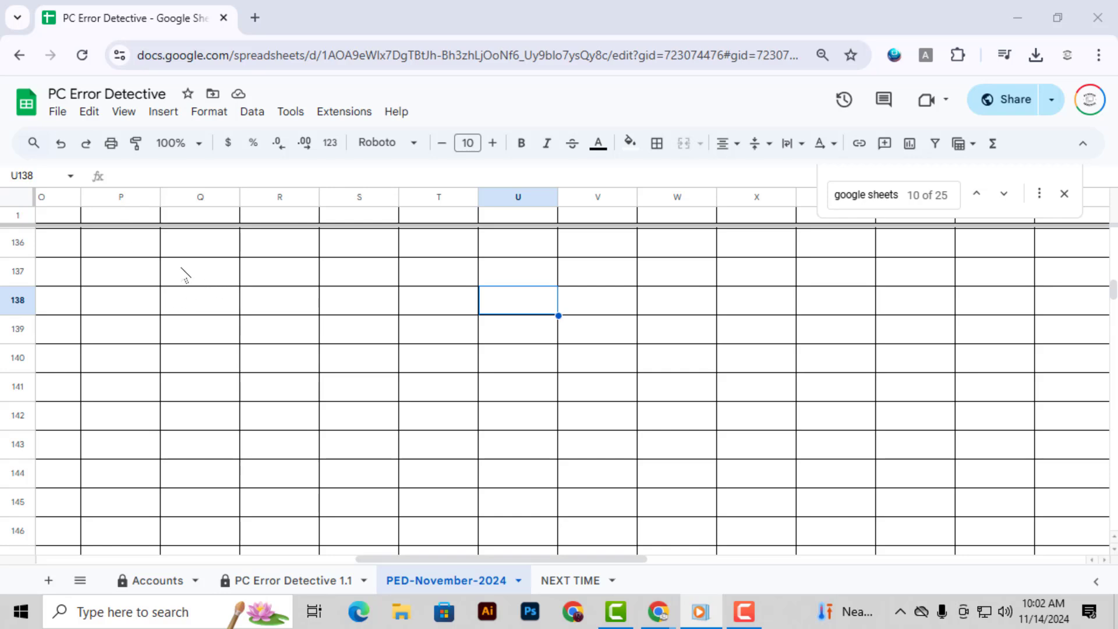
mouse_move(123, 222)
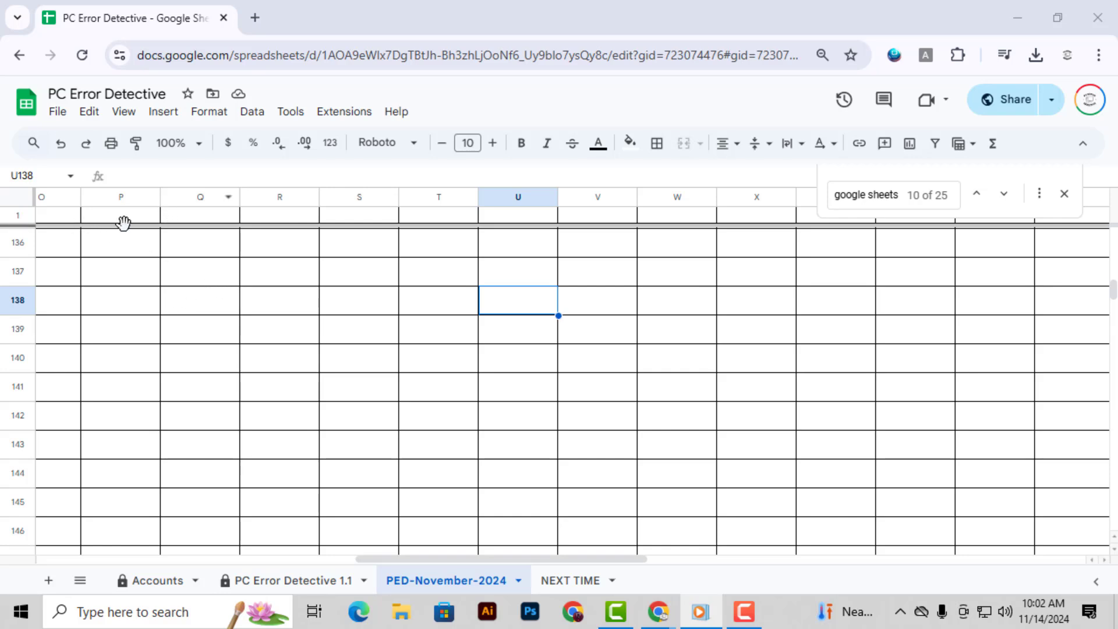
mouse_move(127, 351)
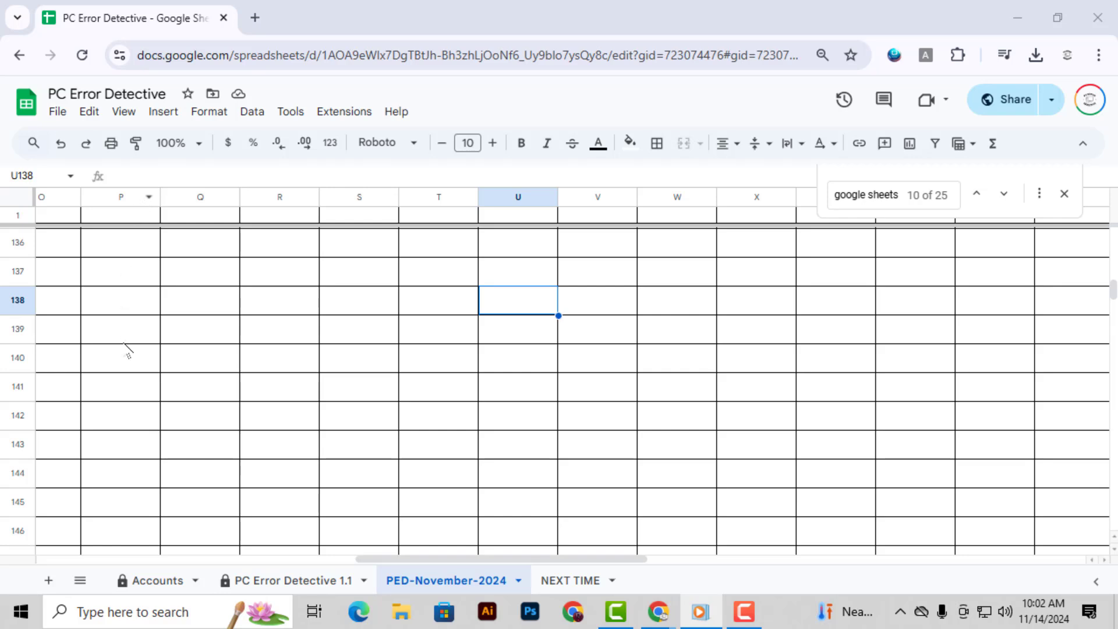
mouse_move(134, 206)
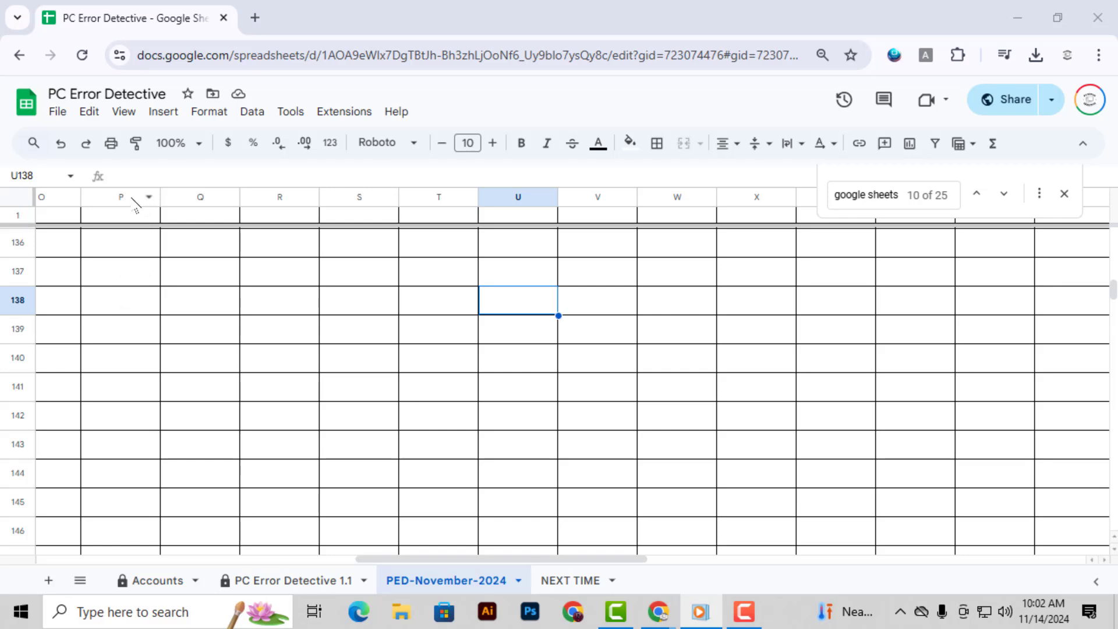
Select column P and insert one blank column to its left via the right-click menu.
click(120, 197)
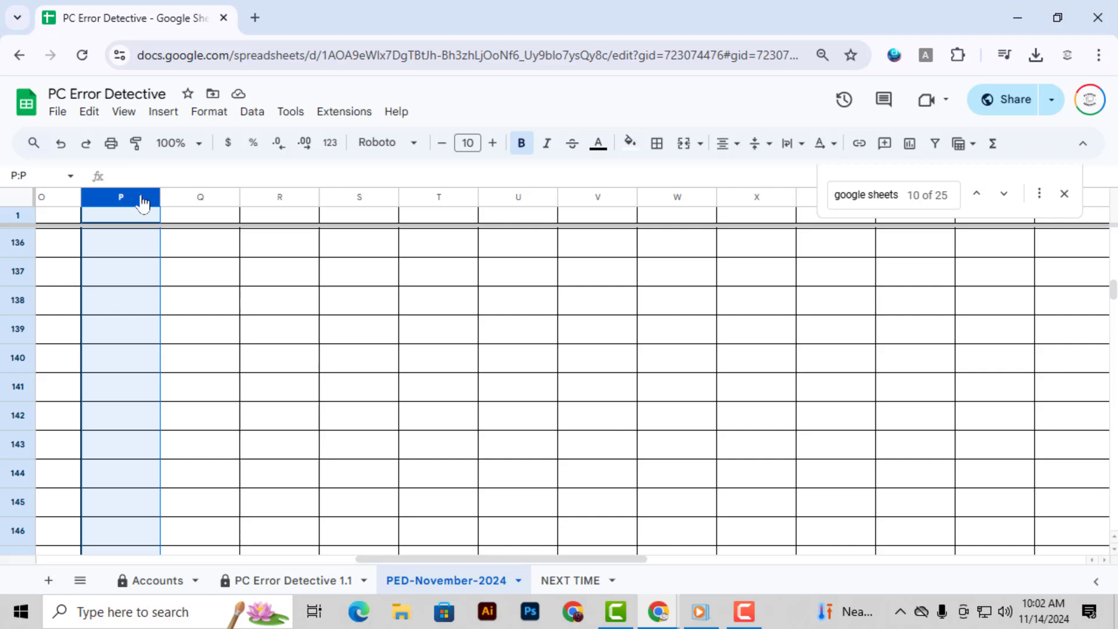
right_click(120, 206)
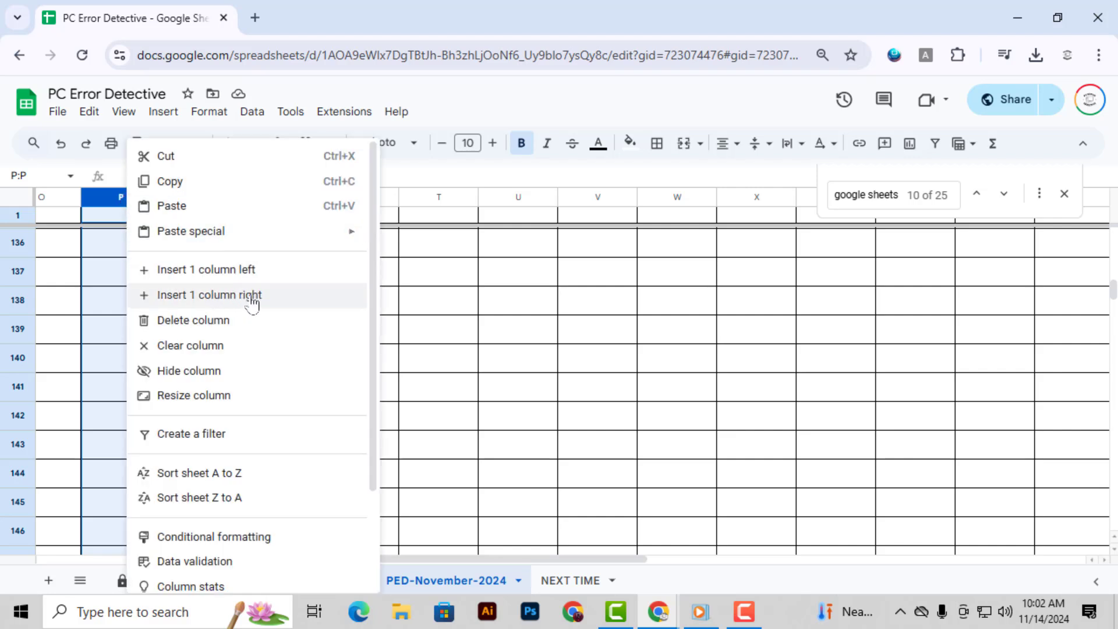
mouse_move(182, 279)
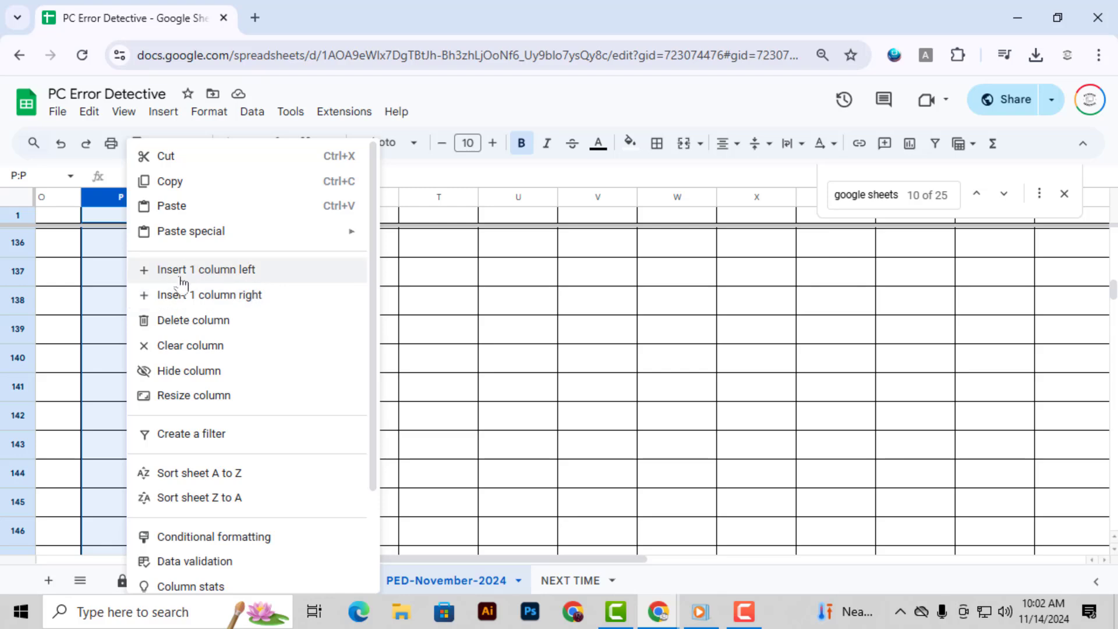
click(205, 270)
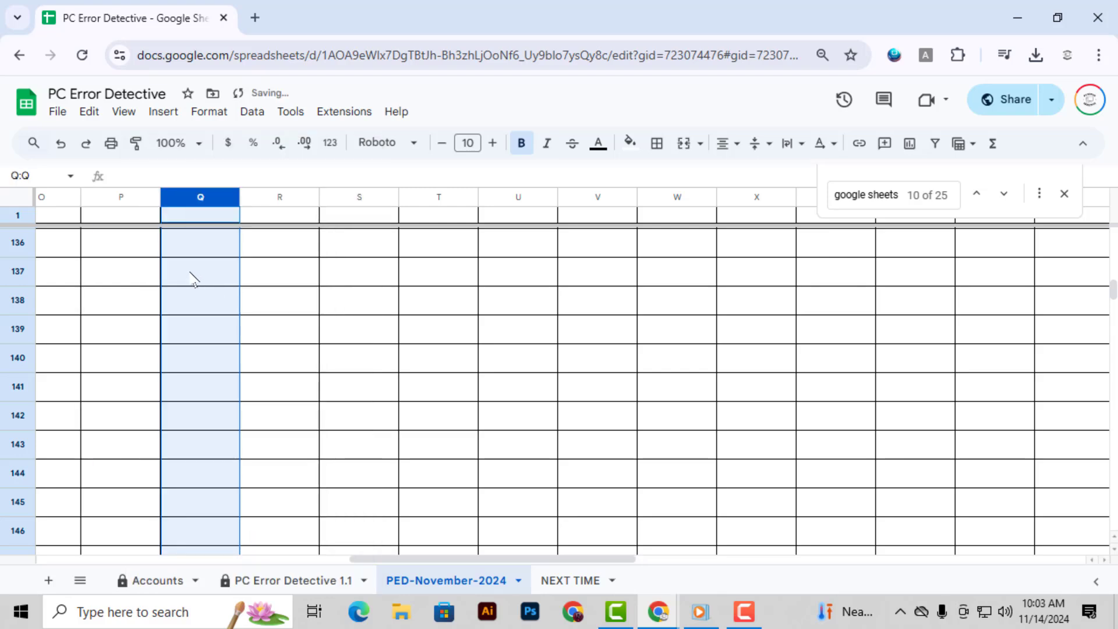
mouse_move(120, 324)
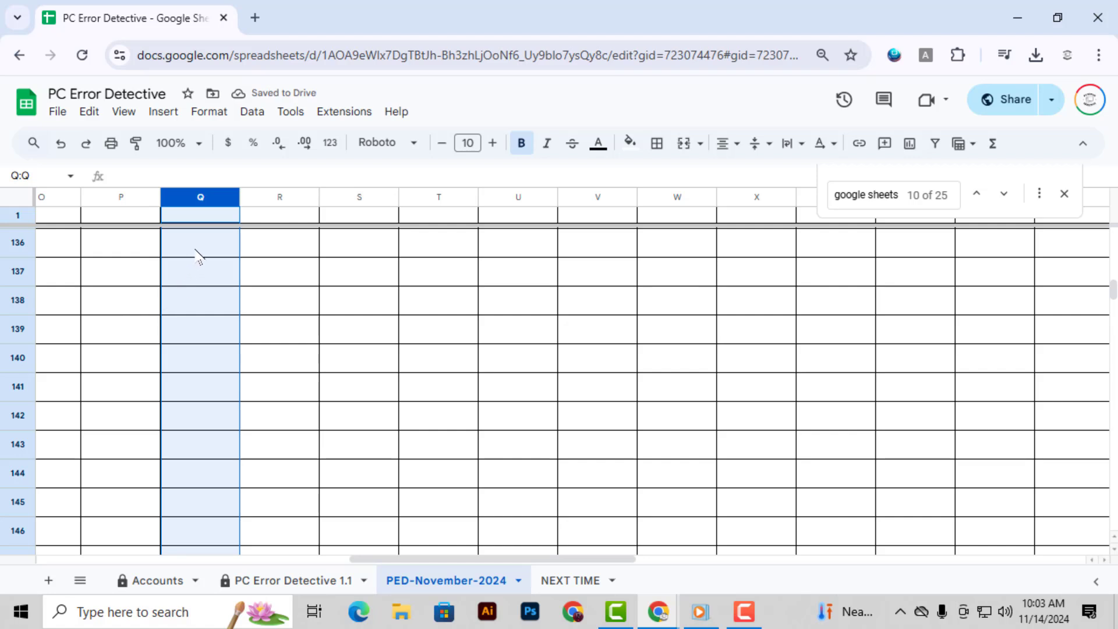
mouse_move(216, 203)
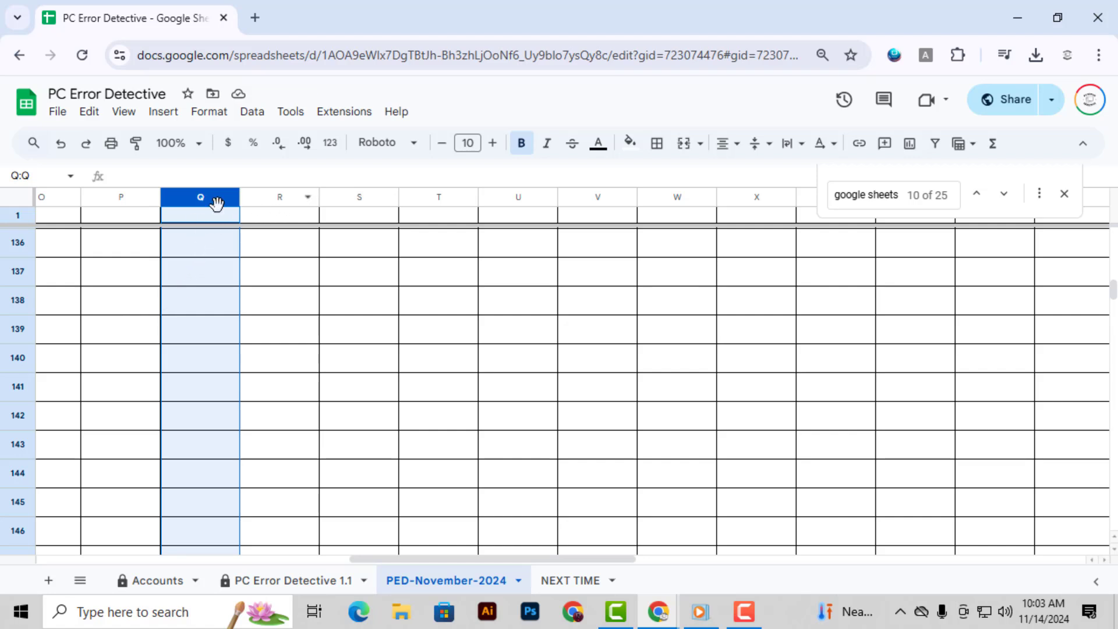
Select columns Q through S and insert three blank columns to their left.
click(279, 241)
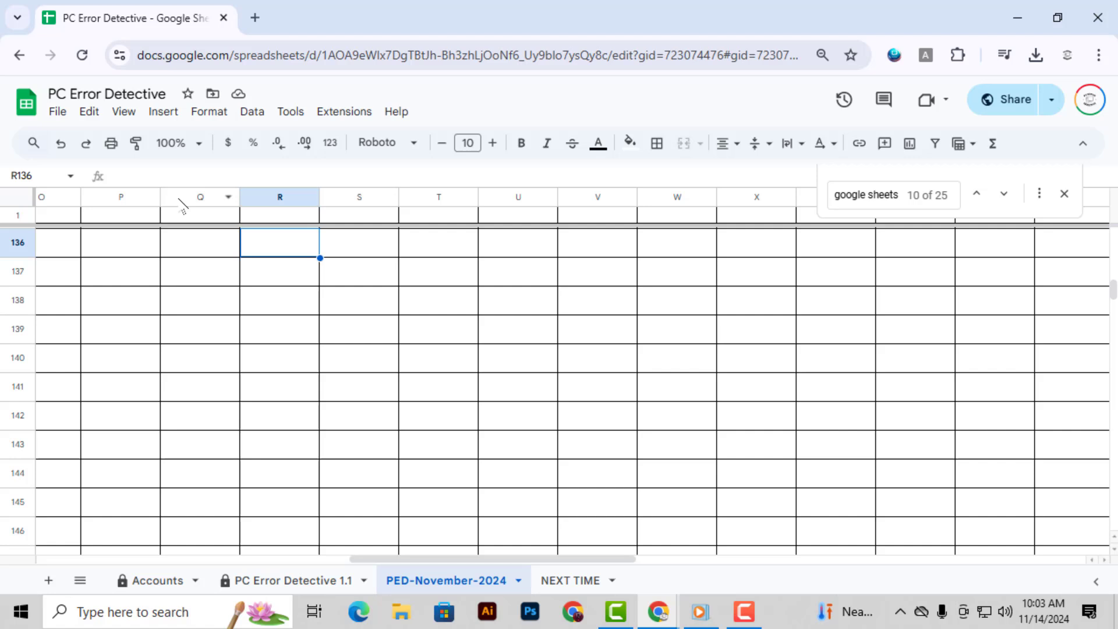
drag(200, 197, 359, 197)
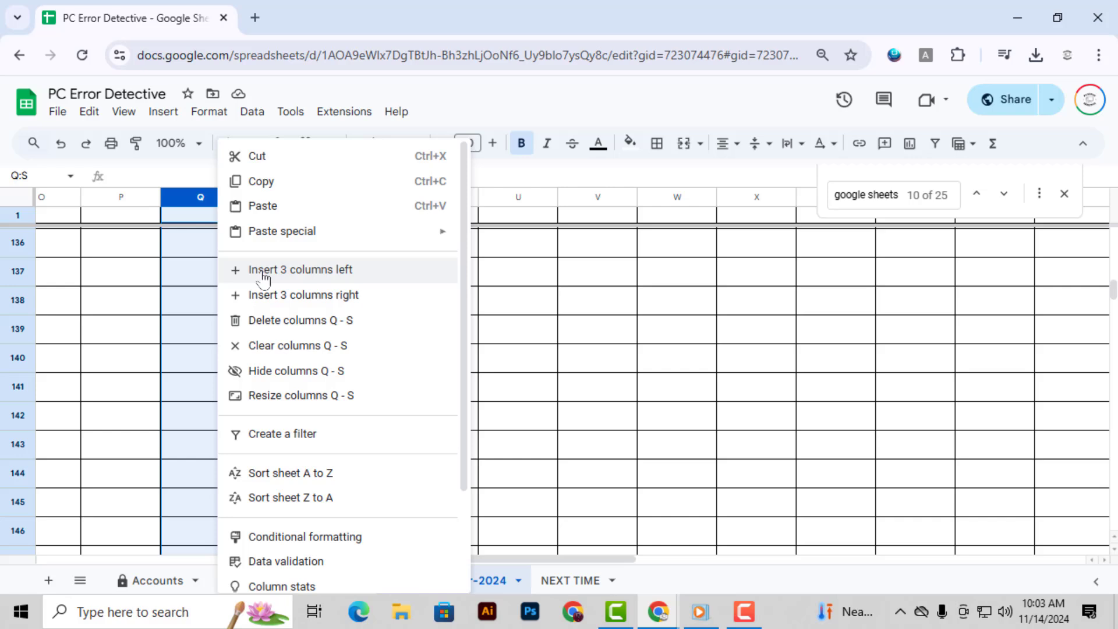
mouse_move(336, 282)
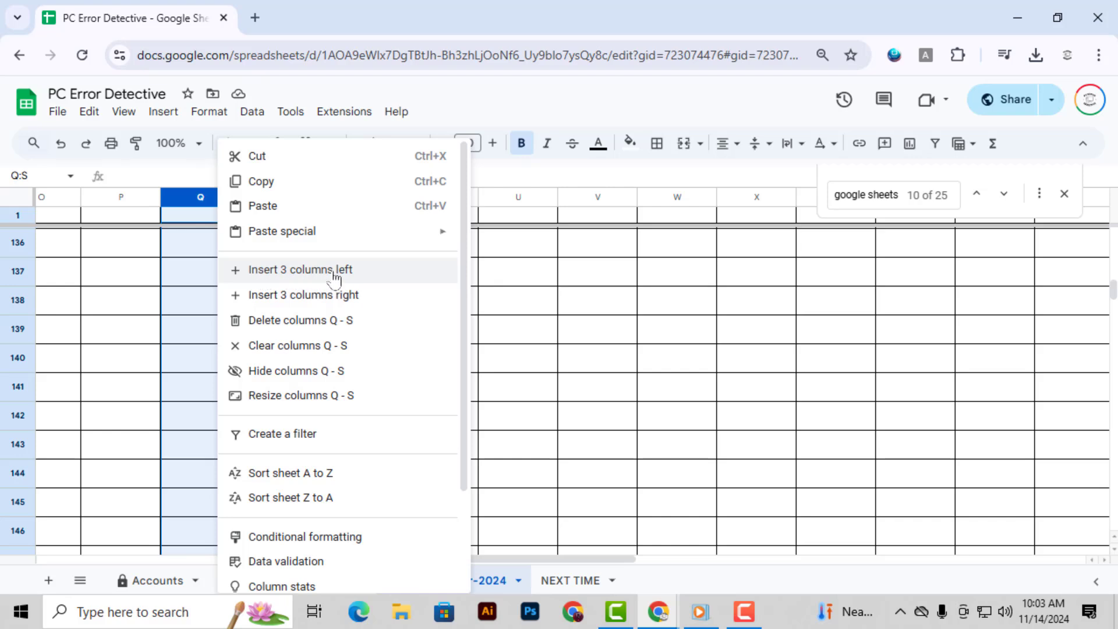
click(300, 269)
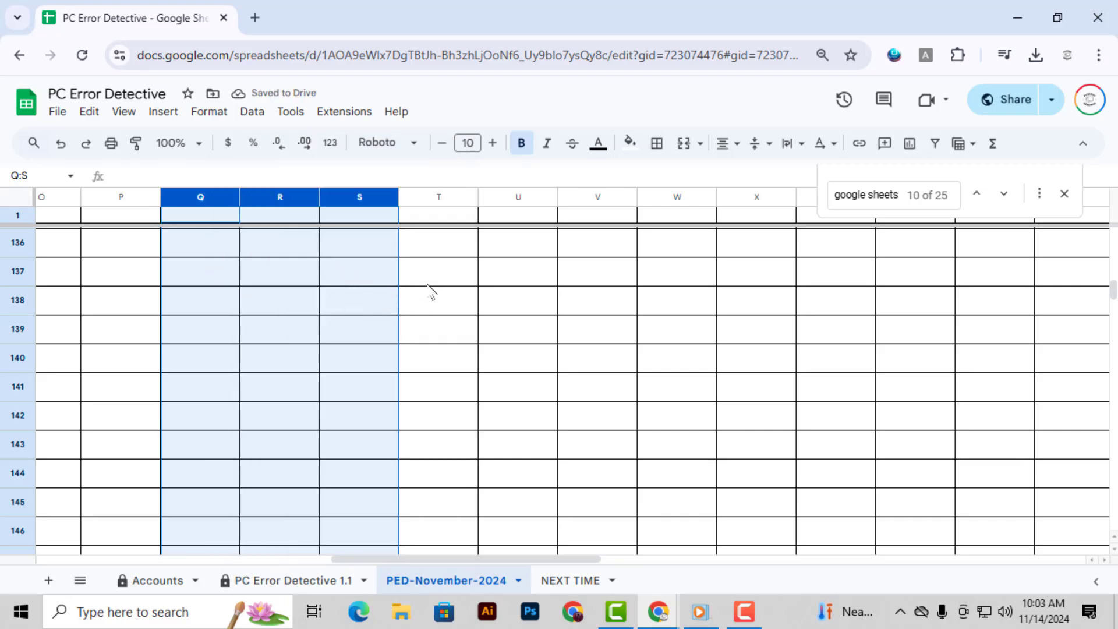
click(438, 271)
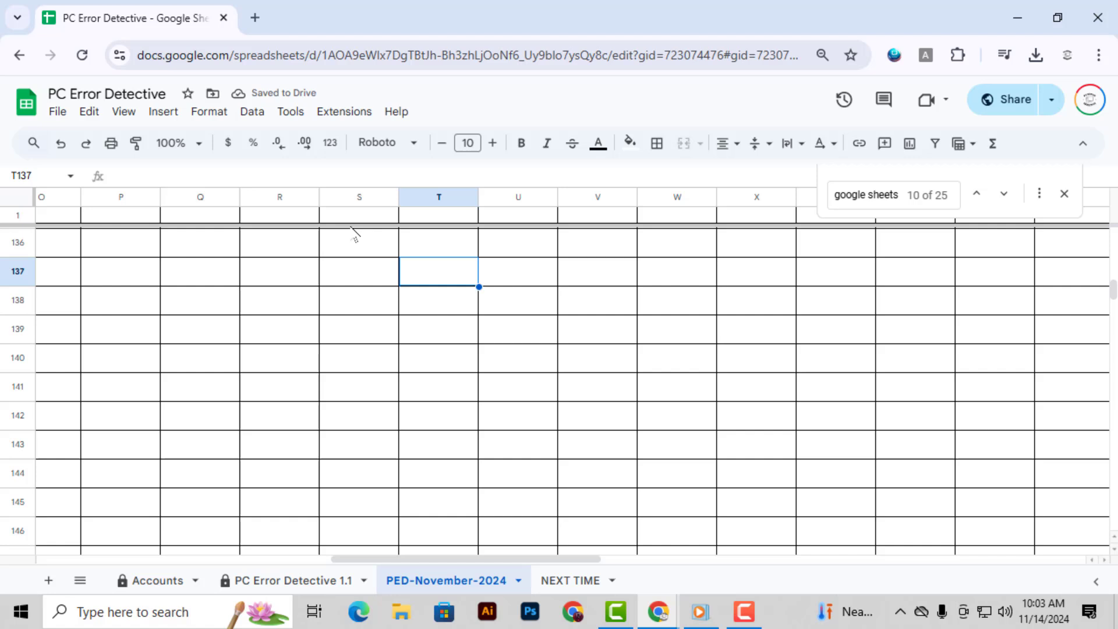
mouse_move(163, 111)
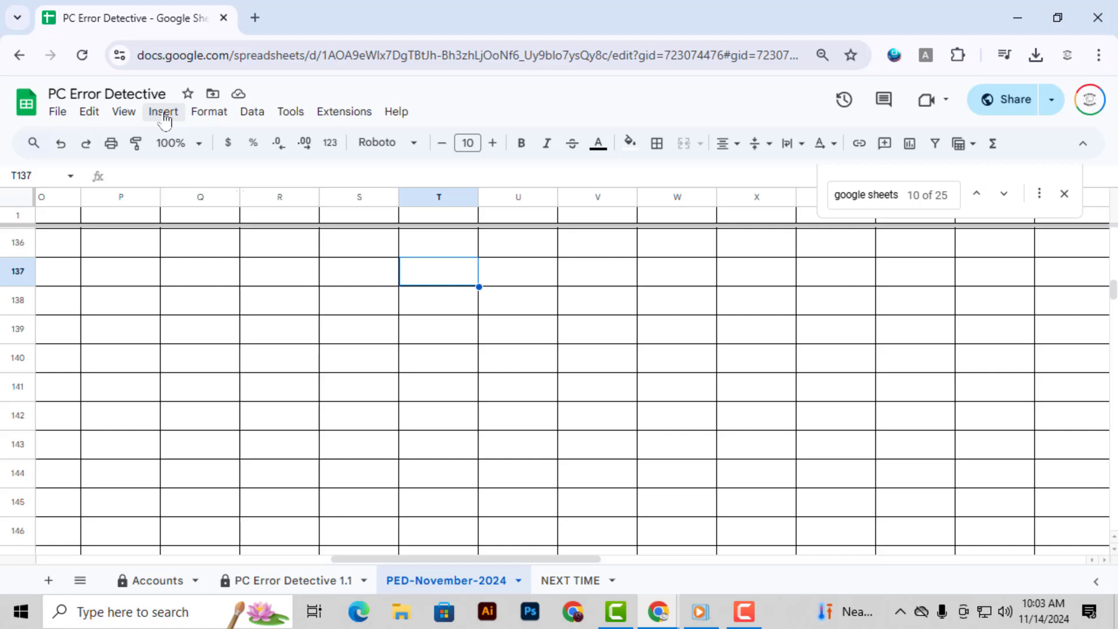
Insert a cell at T137 from the Insert menu, shifting cells right.
click(162, 111)
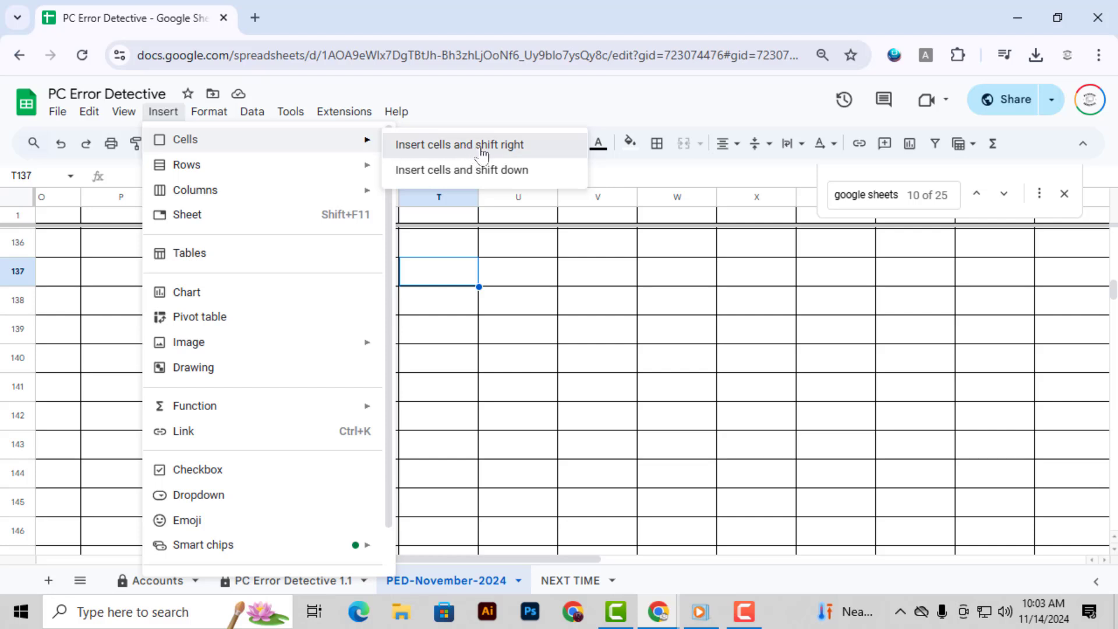
click(458, 144)
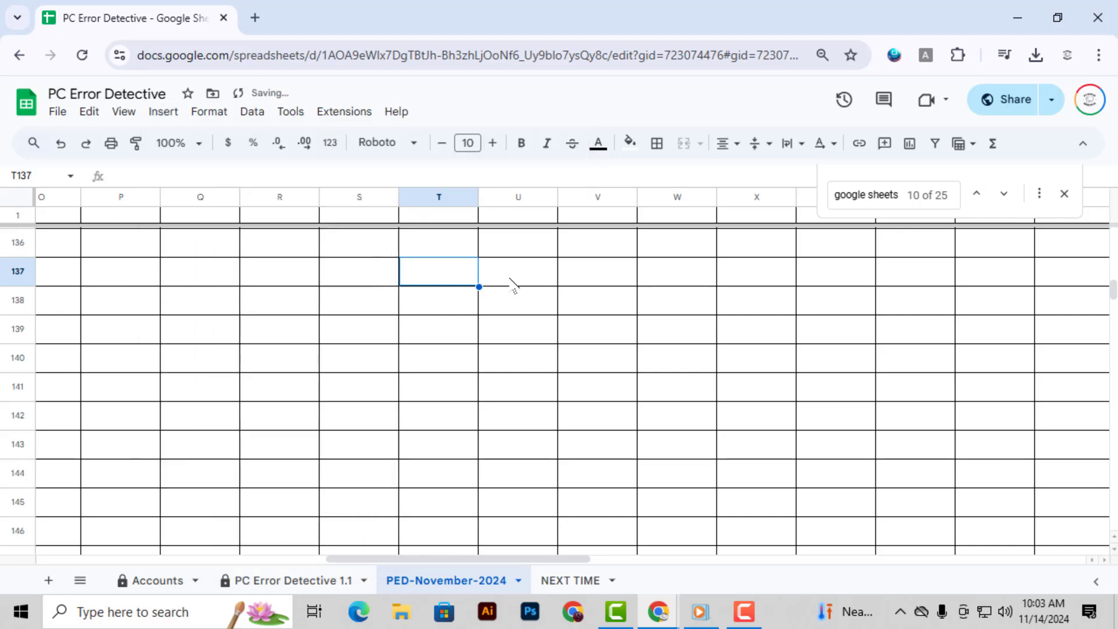